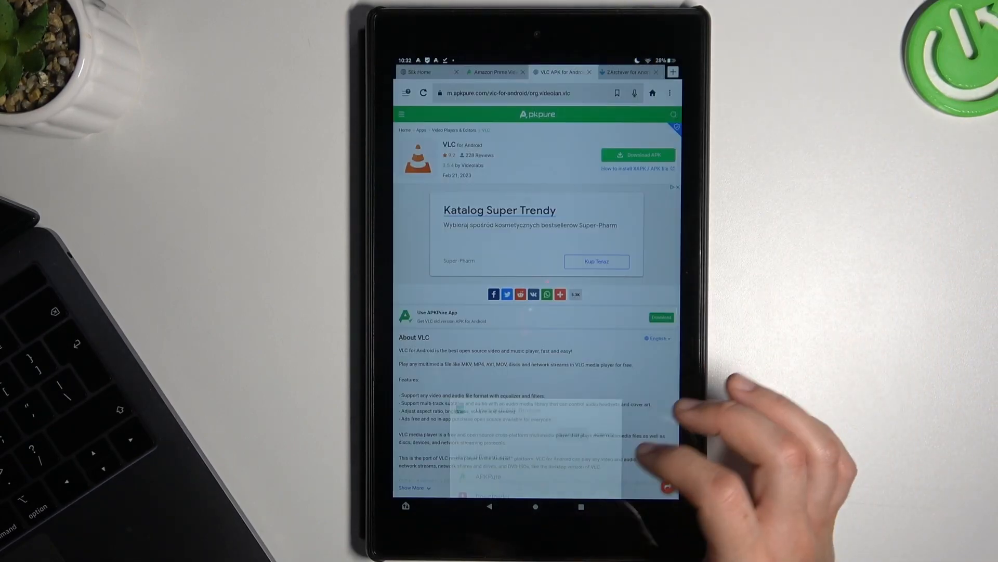
Step: Download the VLC for Android APK from APKPure in Silk and keep the file despite the harm warning
click(637, 155)
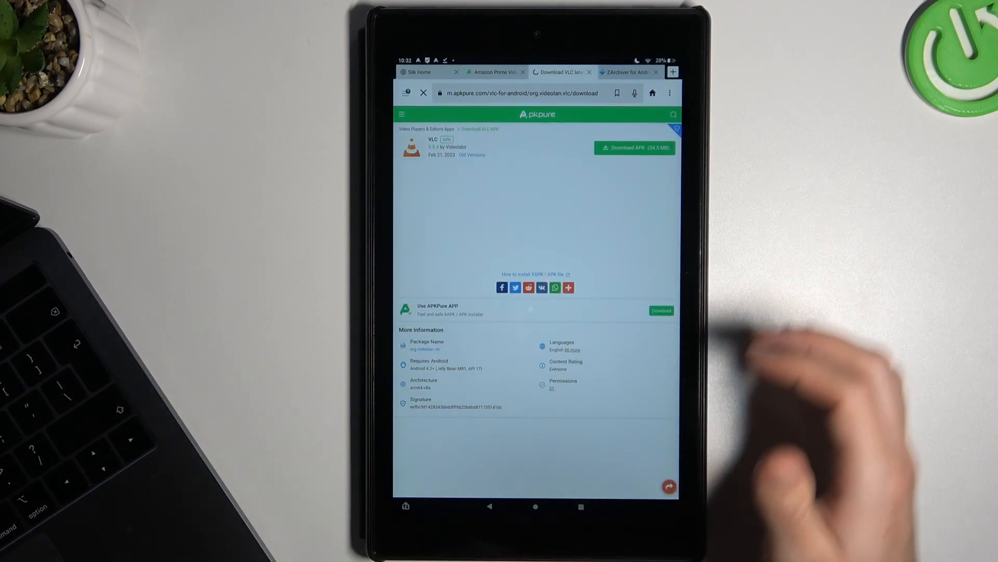
click(635, 146)
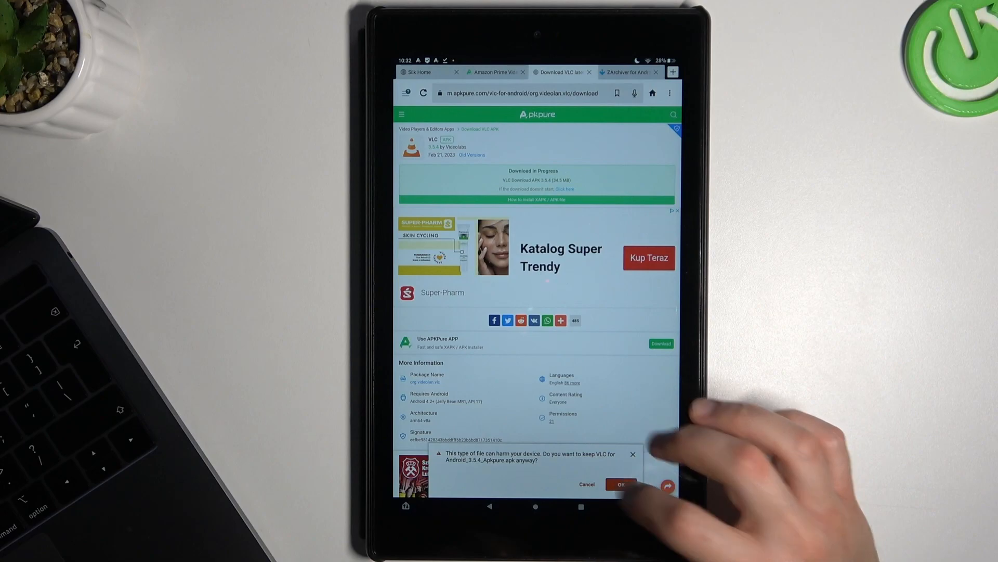
click(621, 484)
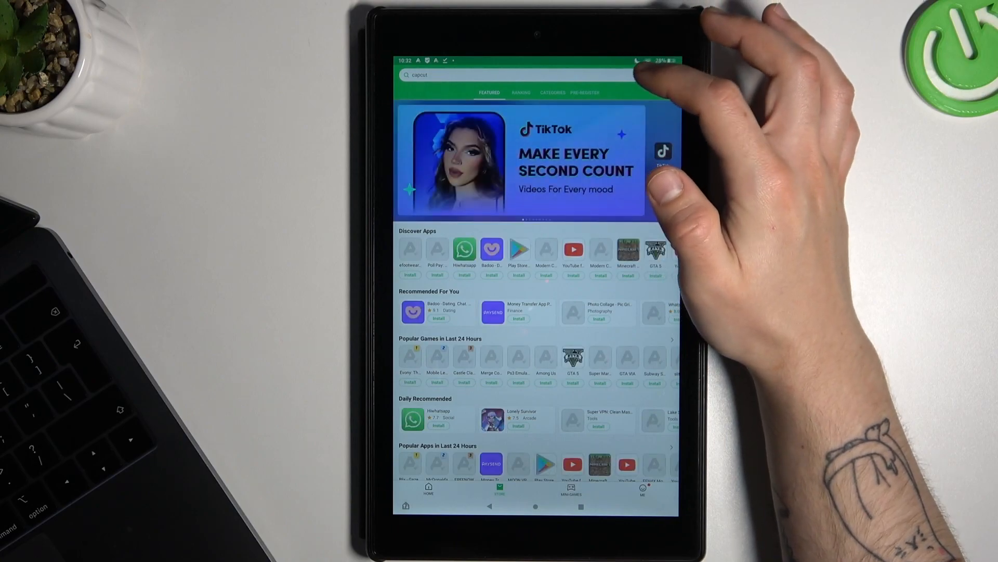
Step: Search APKPure for 'vlc' and start the VLC for Android download from the results
click(534, 75)
text(vk)
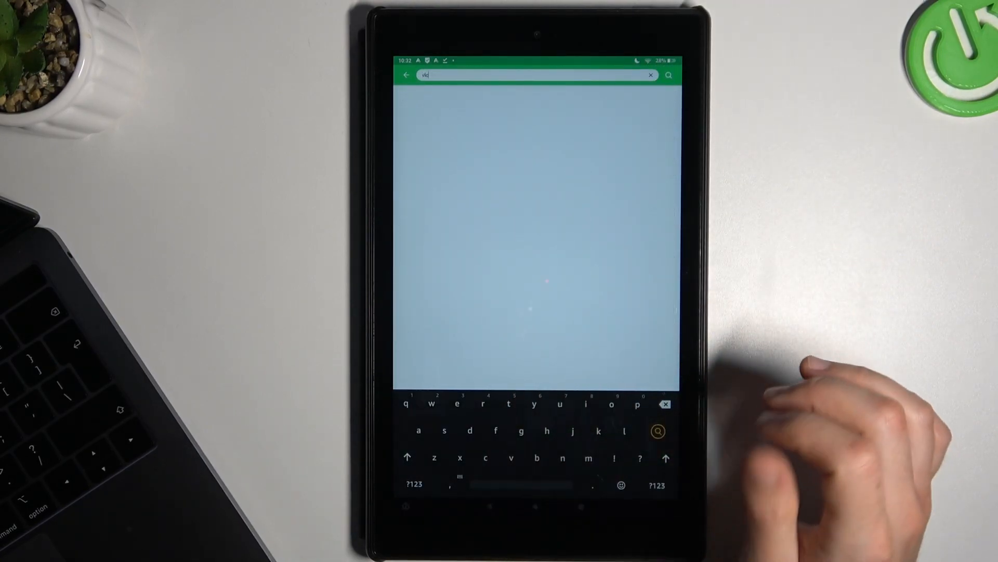
click(658, 430)
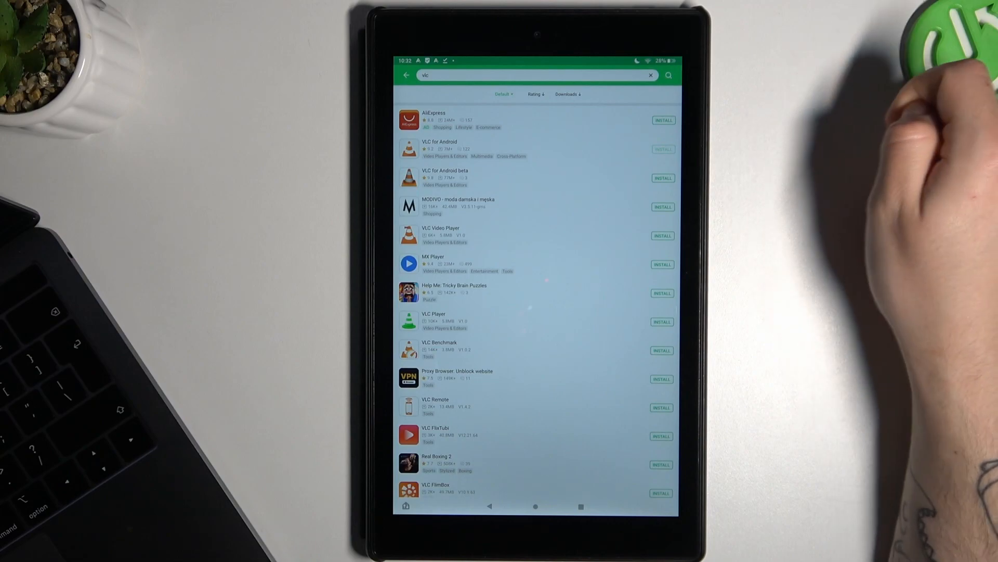
click(663, 149)
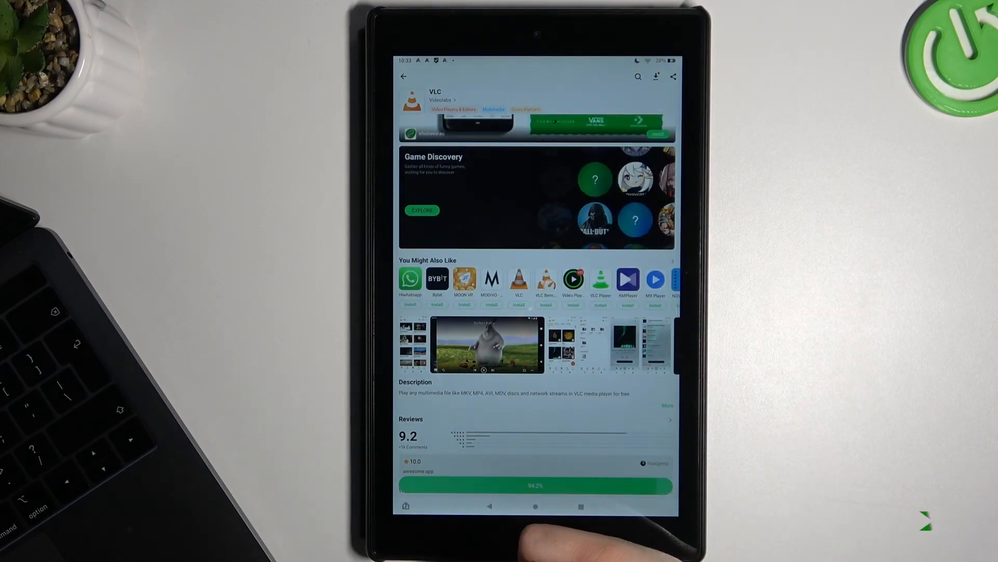
Step: Install the downloaded VLC app, confirming the Android prompt, and launch it once installed
click(536, 485)
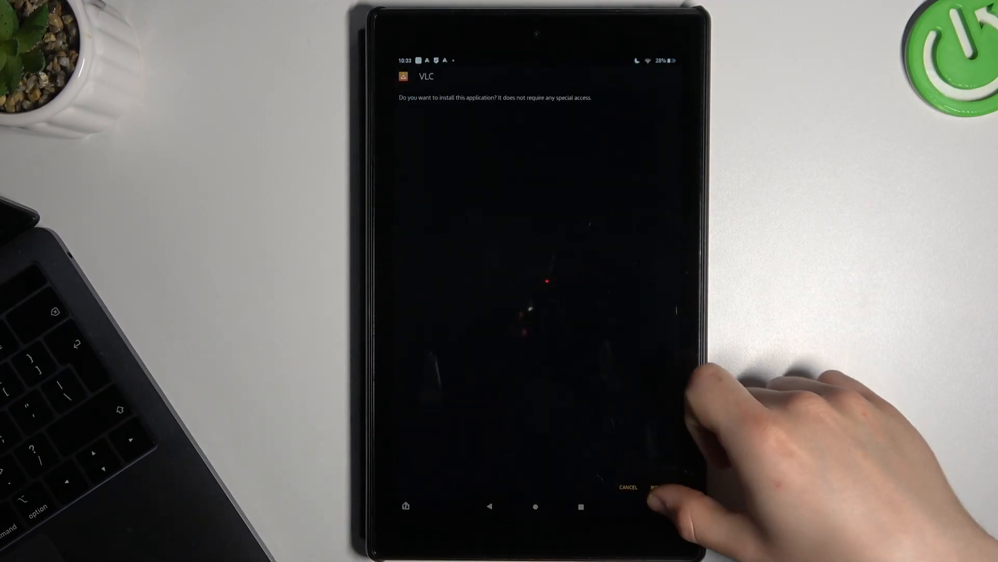
click(656, 486)
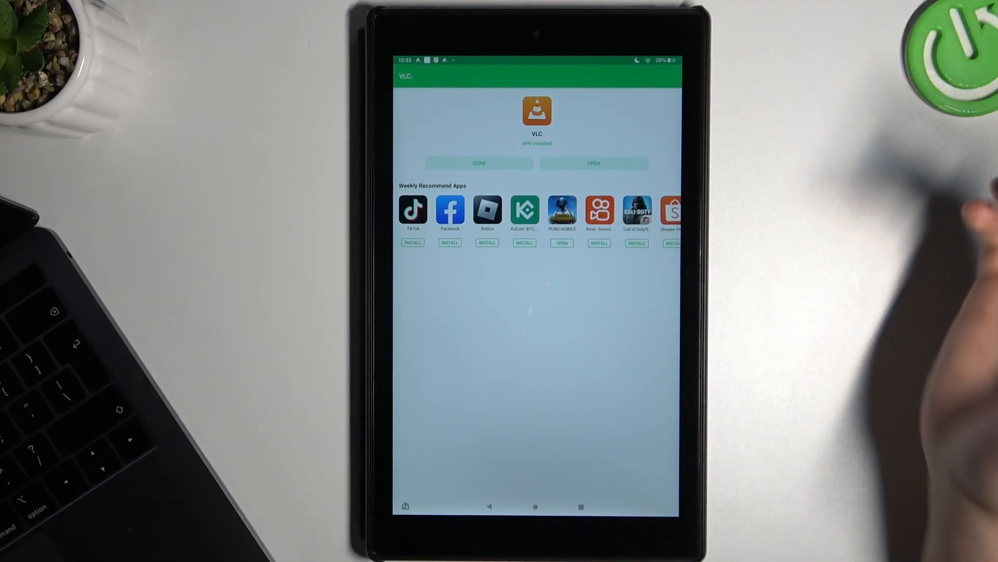
click(593, 163)
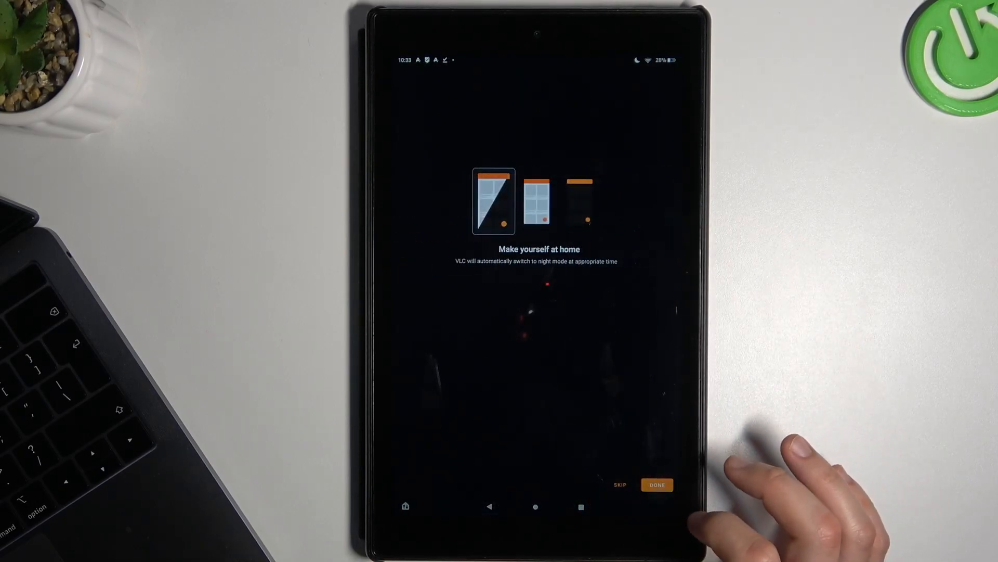
Step: Finish VLC's 'Make yourself at home' welcome setup to reach the Video library
click(656, 484)
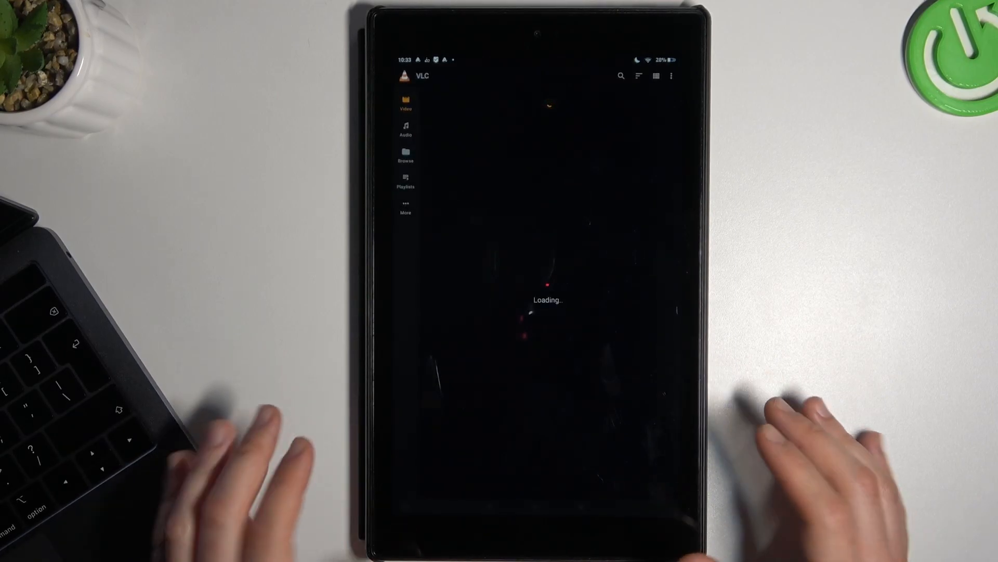